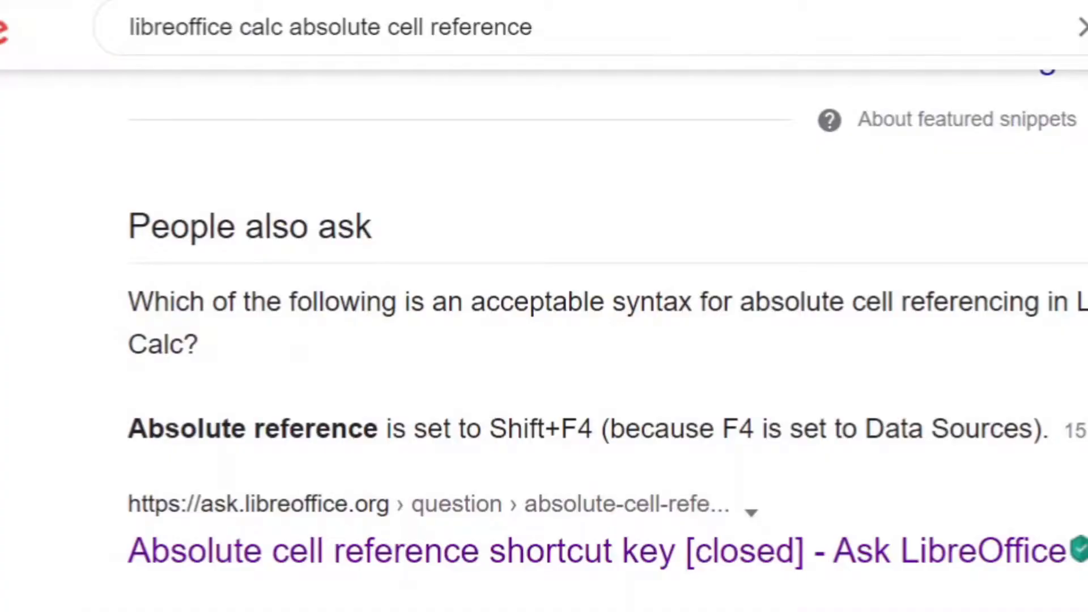
mouse_move(304, 567)
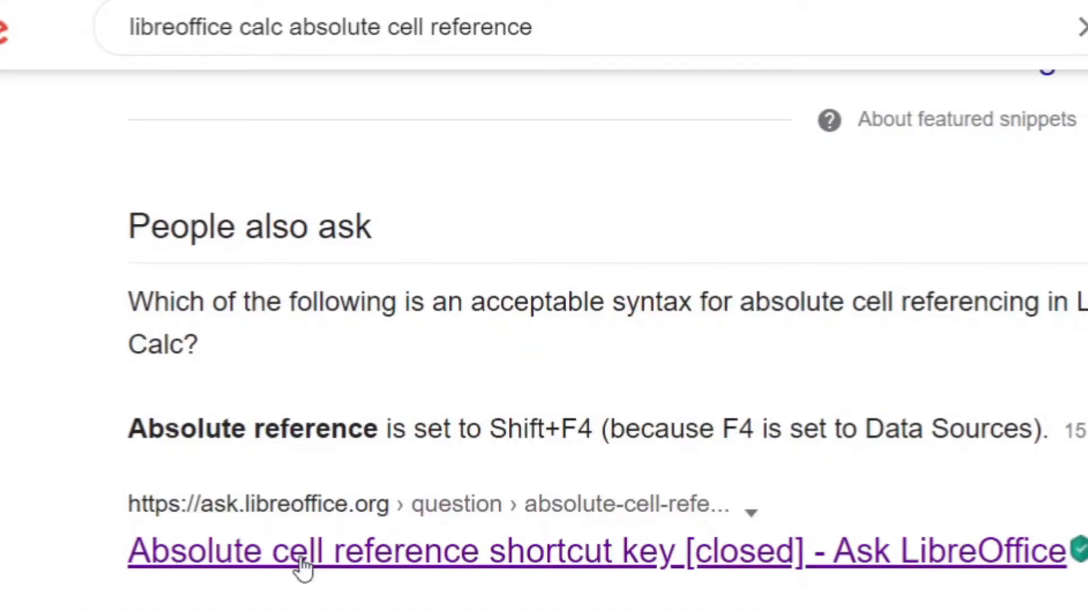
mouse_move(498, 431)
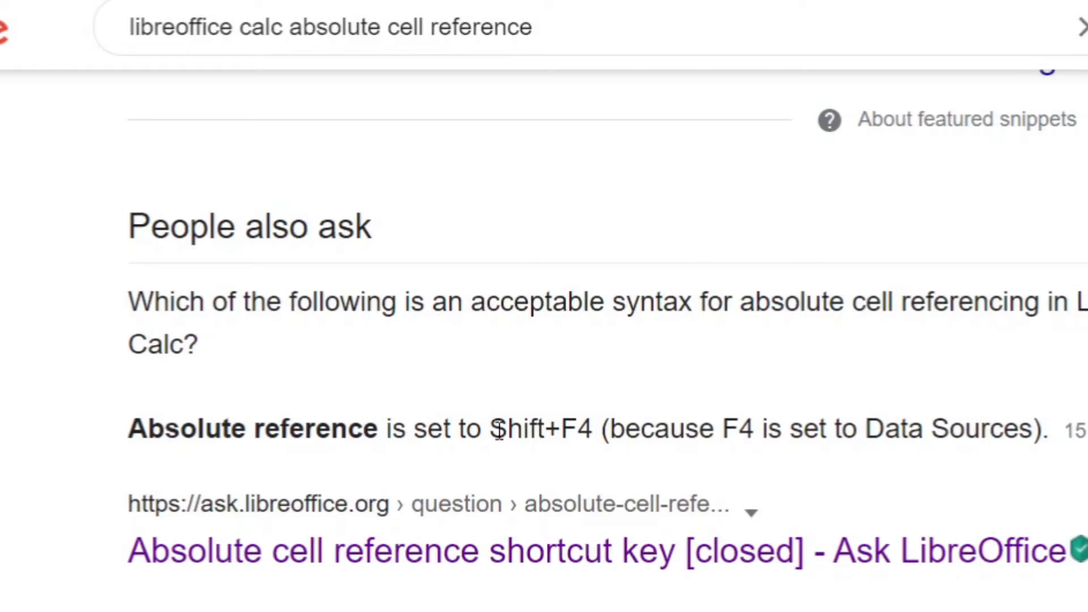
mouse_move(523, 442)
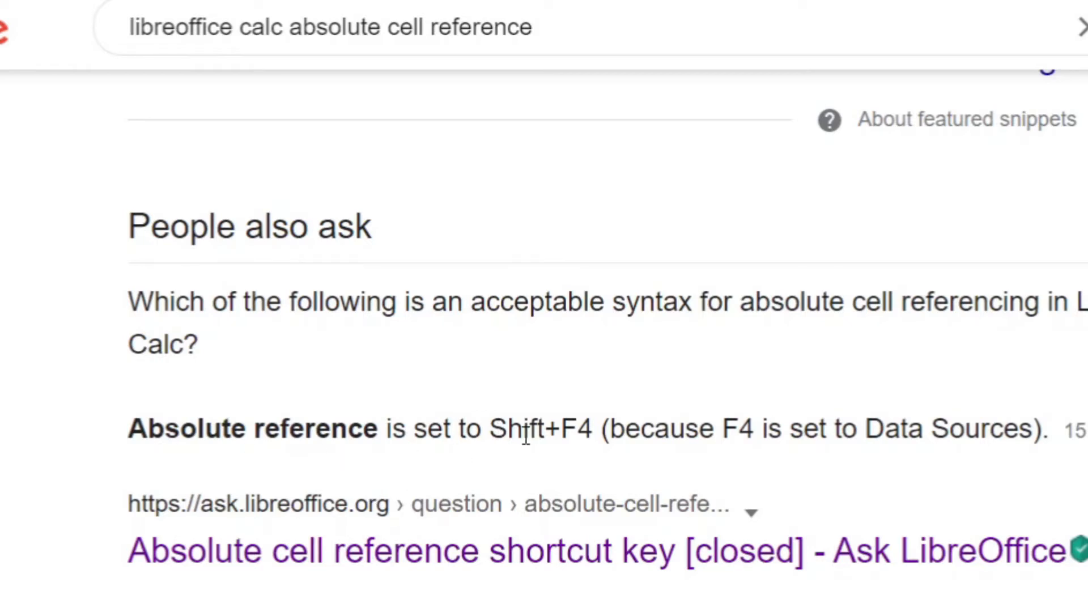
mouse_move(124, 492)
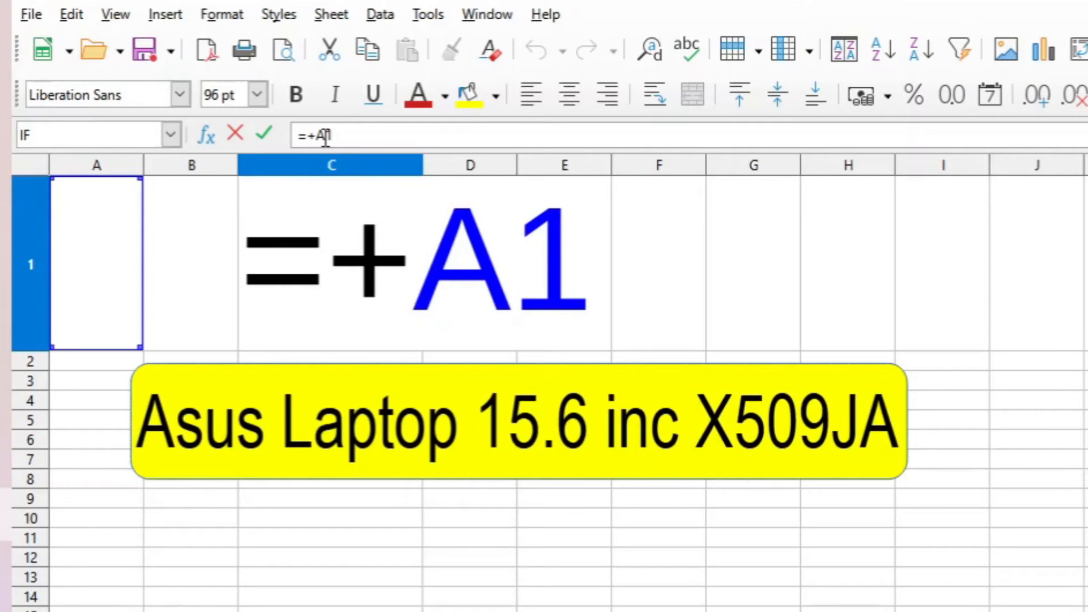
mouse_move(322, 136)
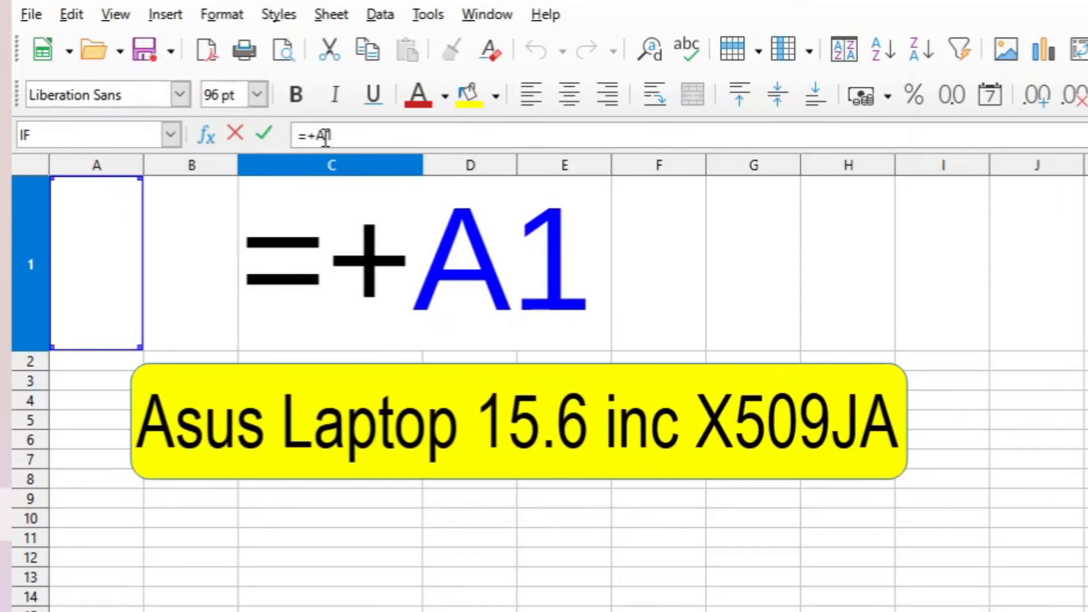
- Toggle the A1 reference in C1's formula to the absolute form =+$A$1 with F4
key(F4)
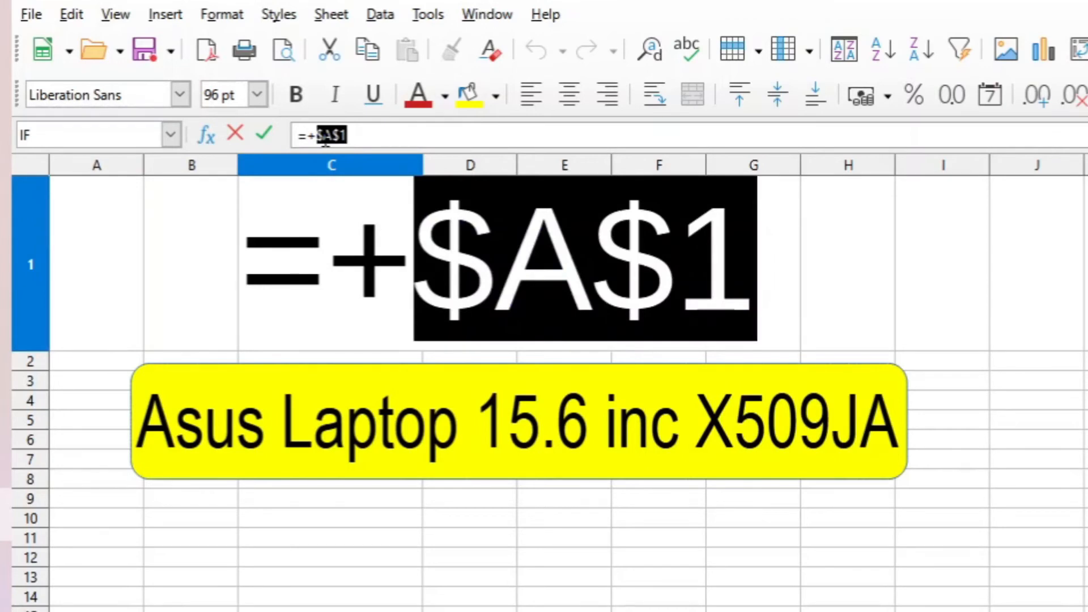